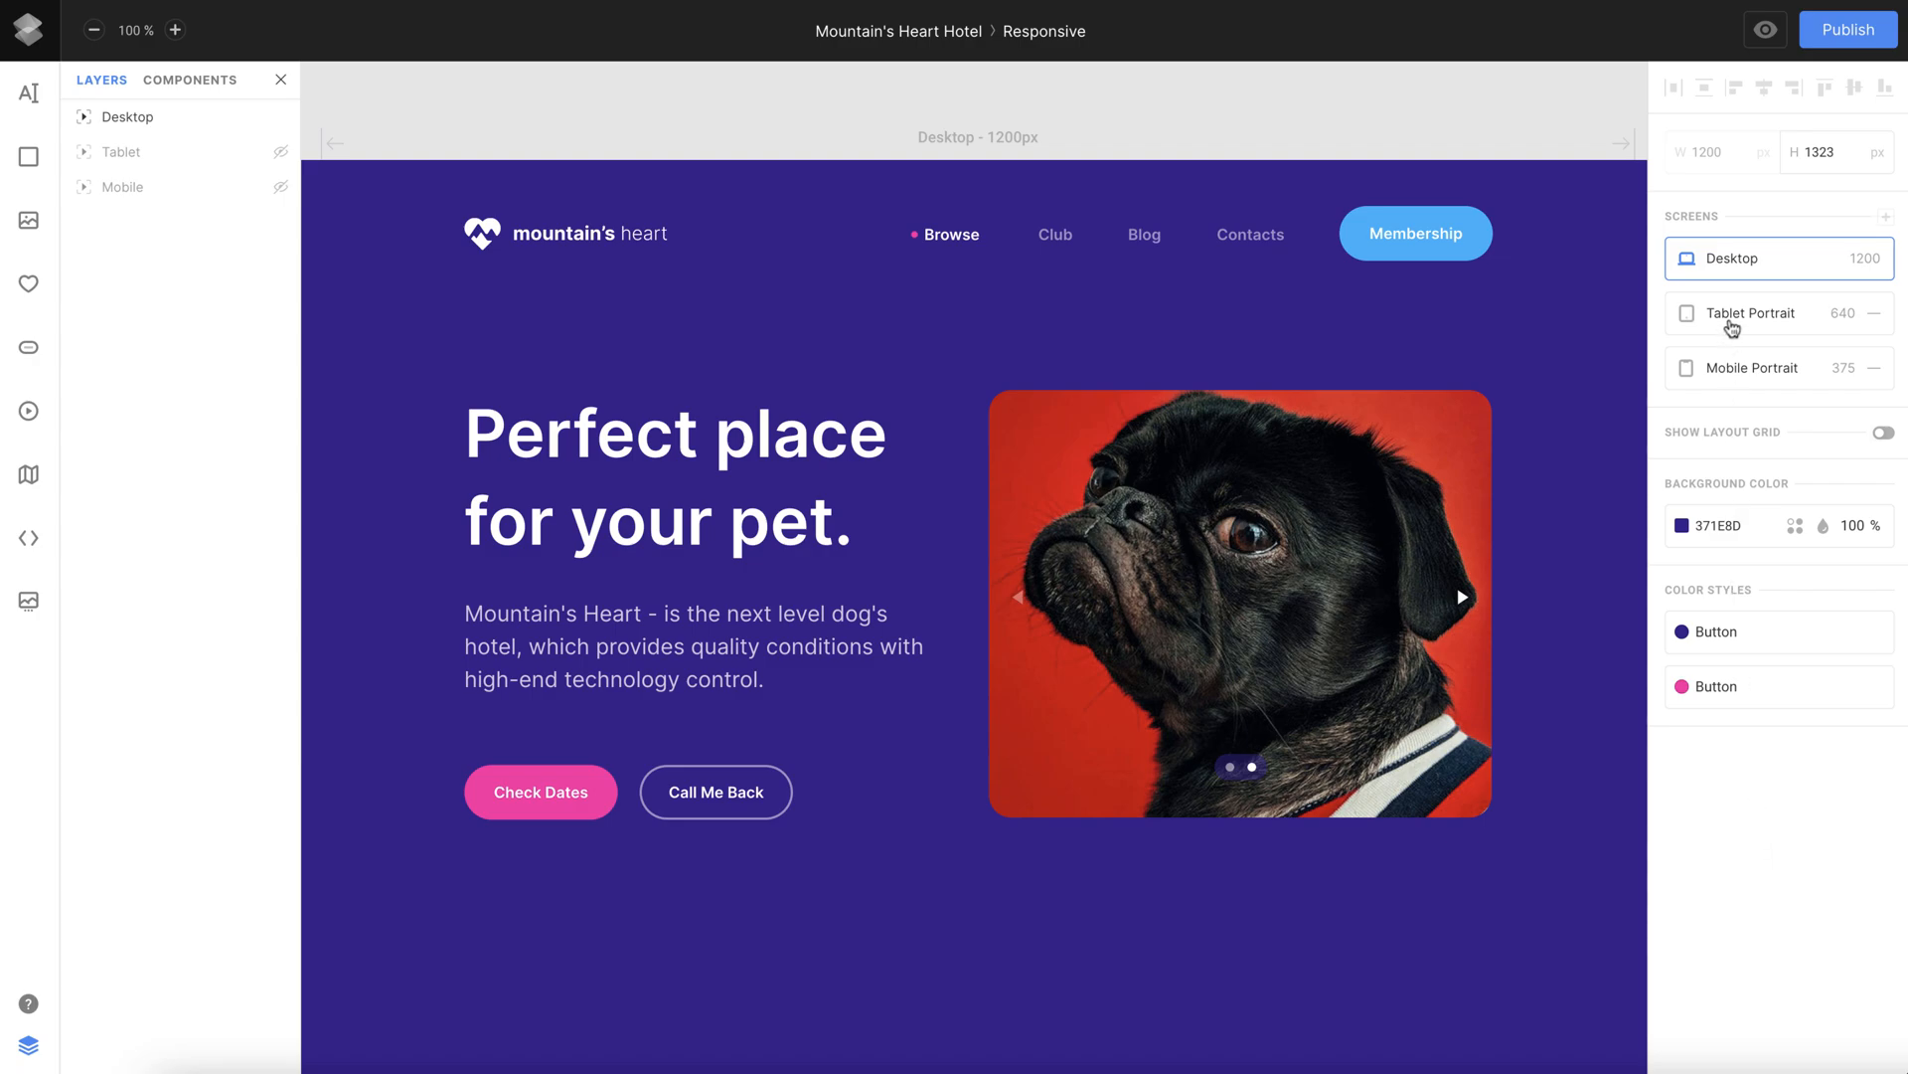
Switch the hotel page editor to Mobile Portrait, passing through Tablet Portrait.
{"action": "left_click", "coordinate": [1750, 313]}
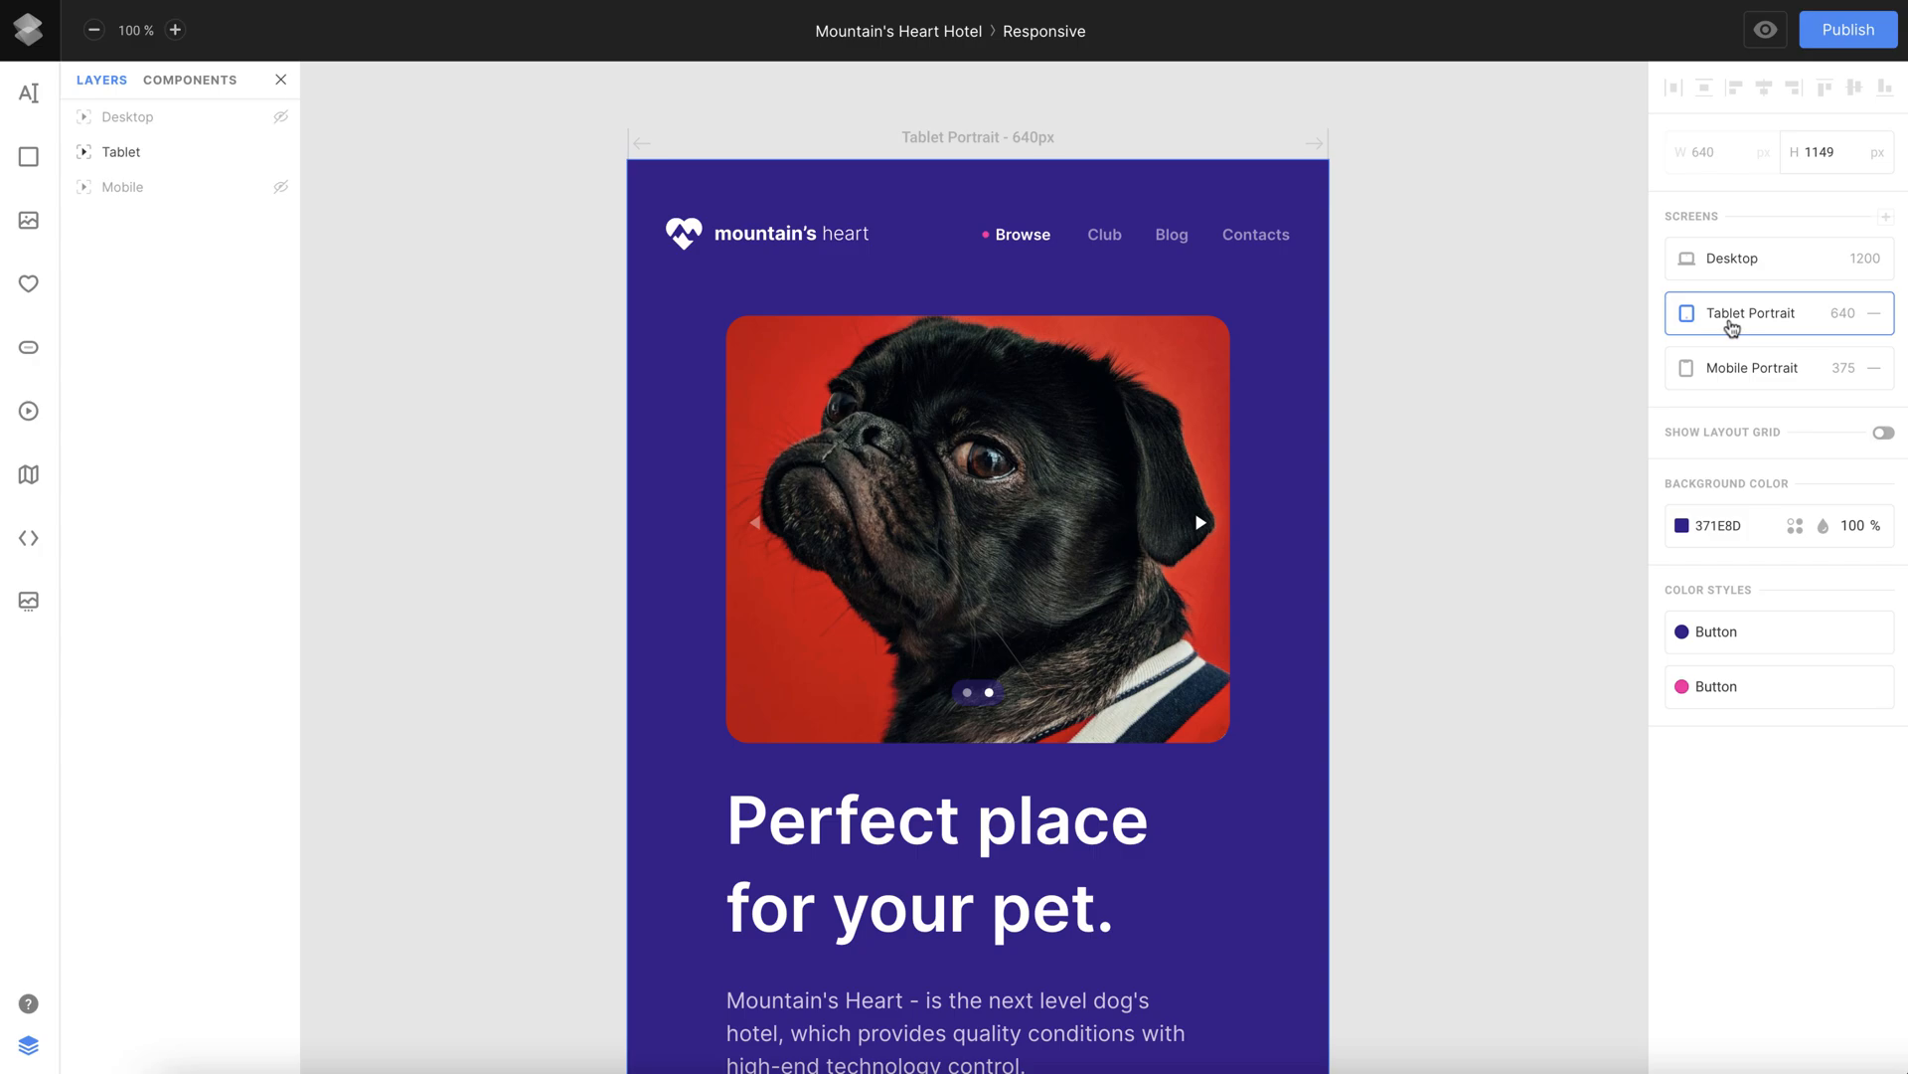
{"action": "left_click", "coordinate": [1730, 368]}
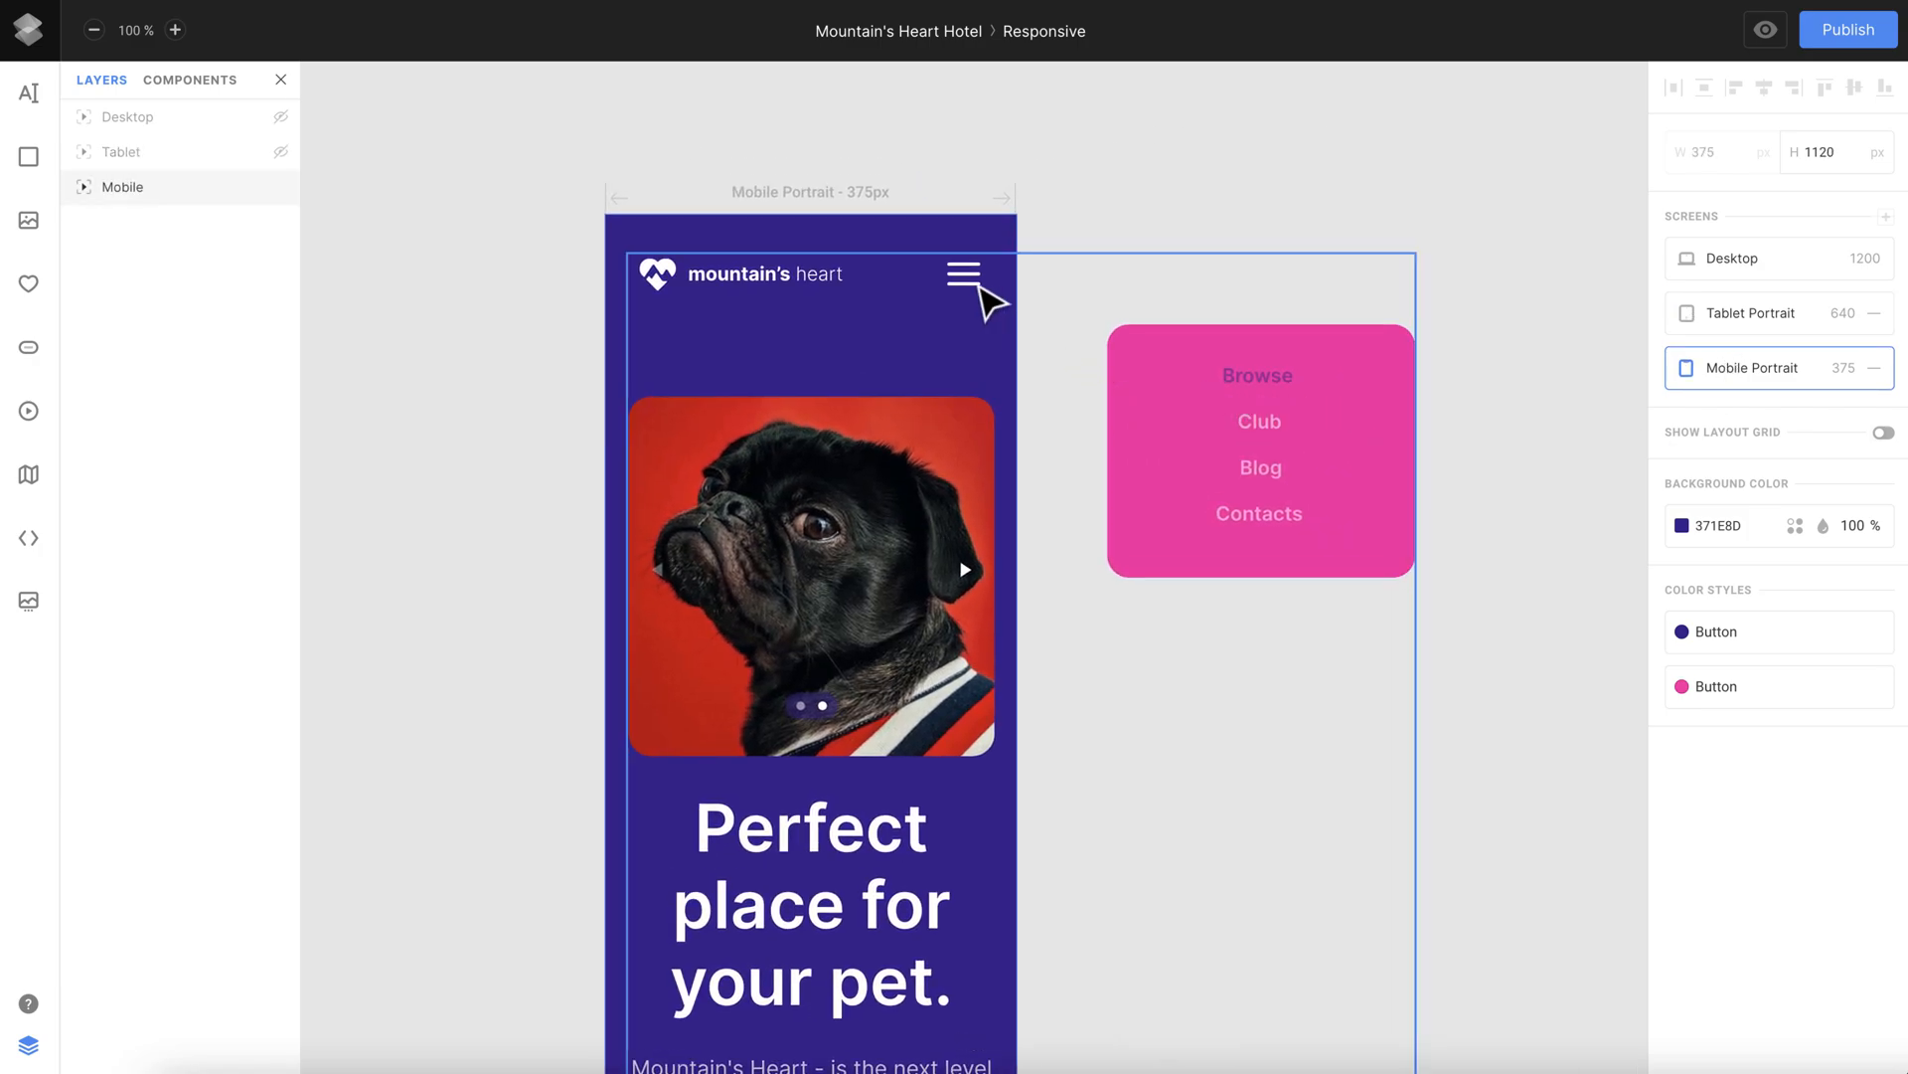
Give the hamburger menu icon a click action of Open overlay.
{"action": "left_click", "coordinate": [962, 272]}
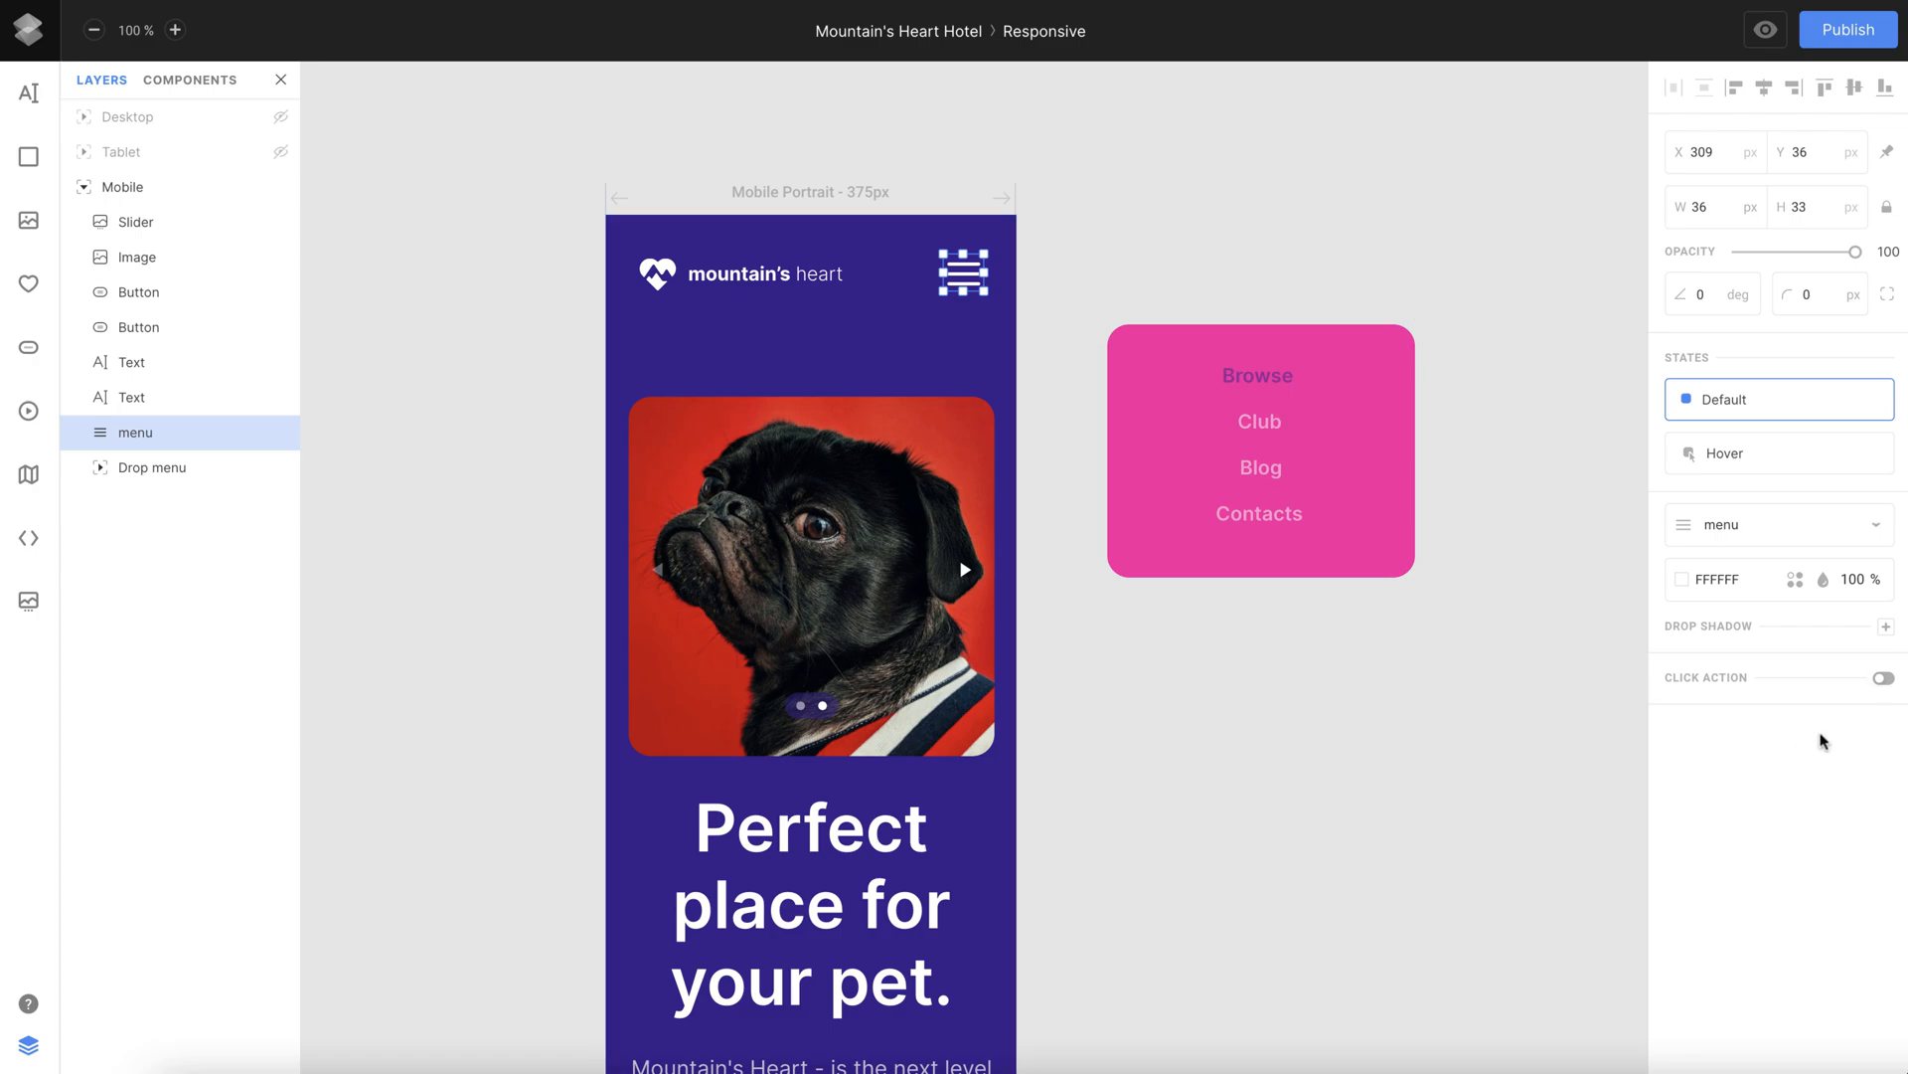
{"action": "left_click", "coordinate": [1885, 678]}
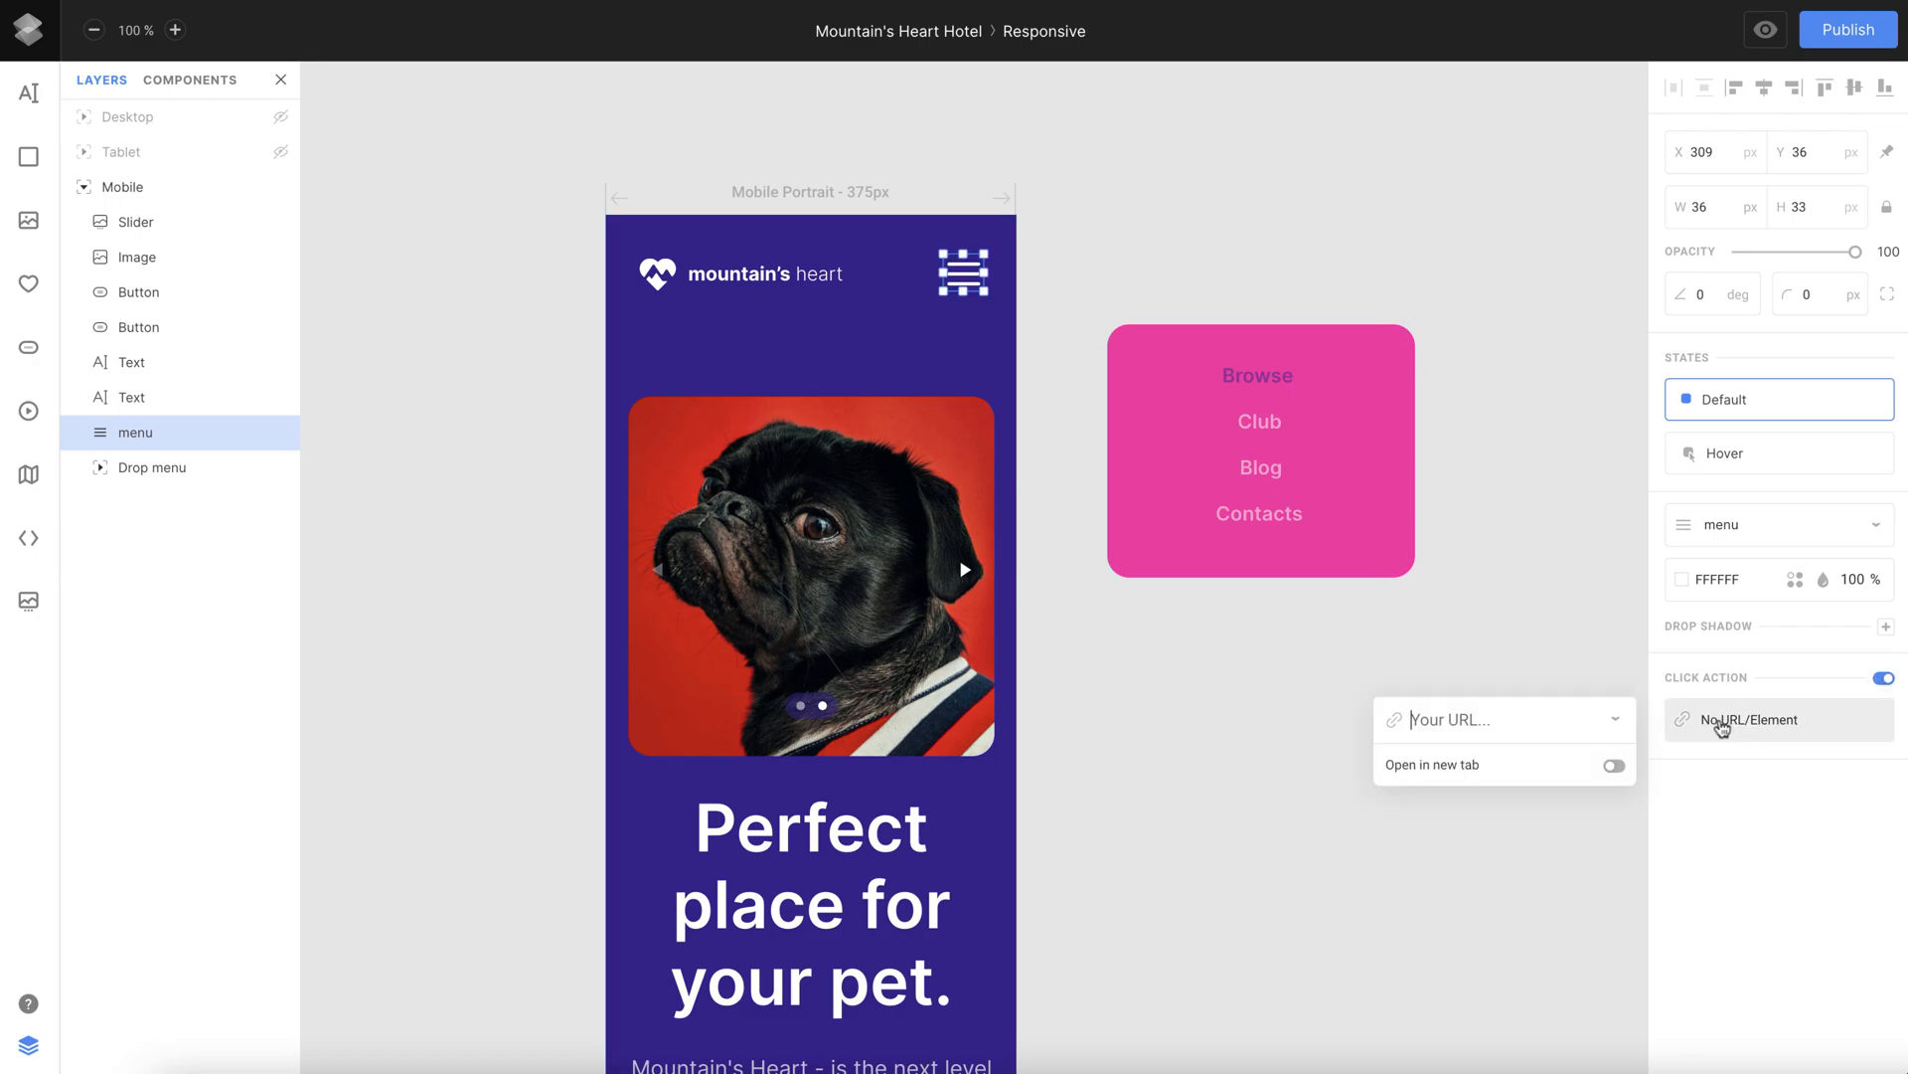
{"action": "left_click", "coordinate": [1749, 720]}
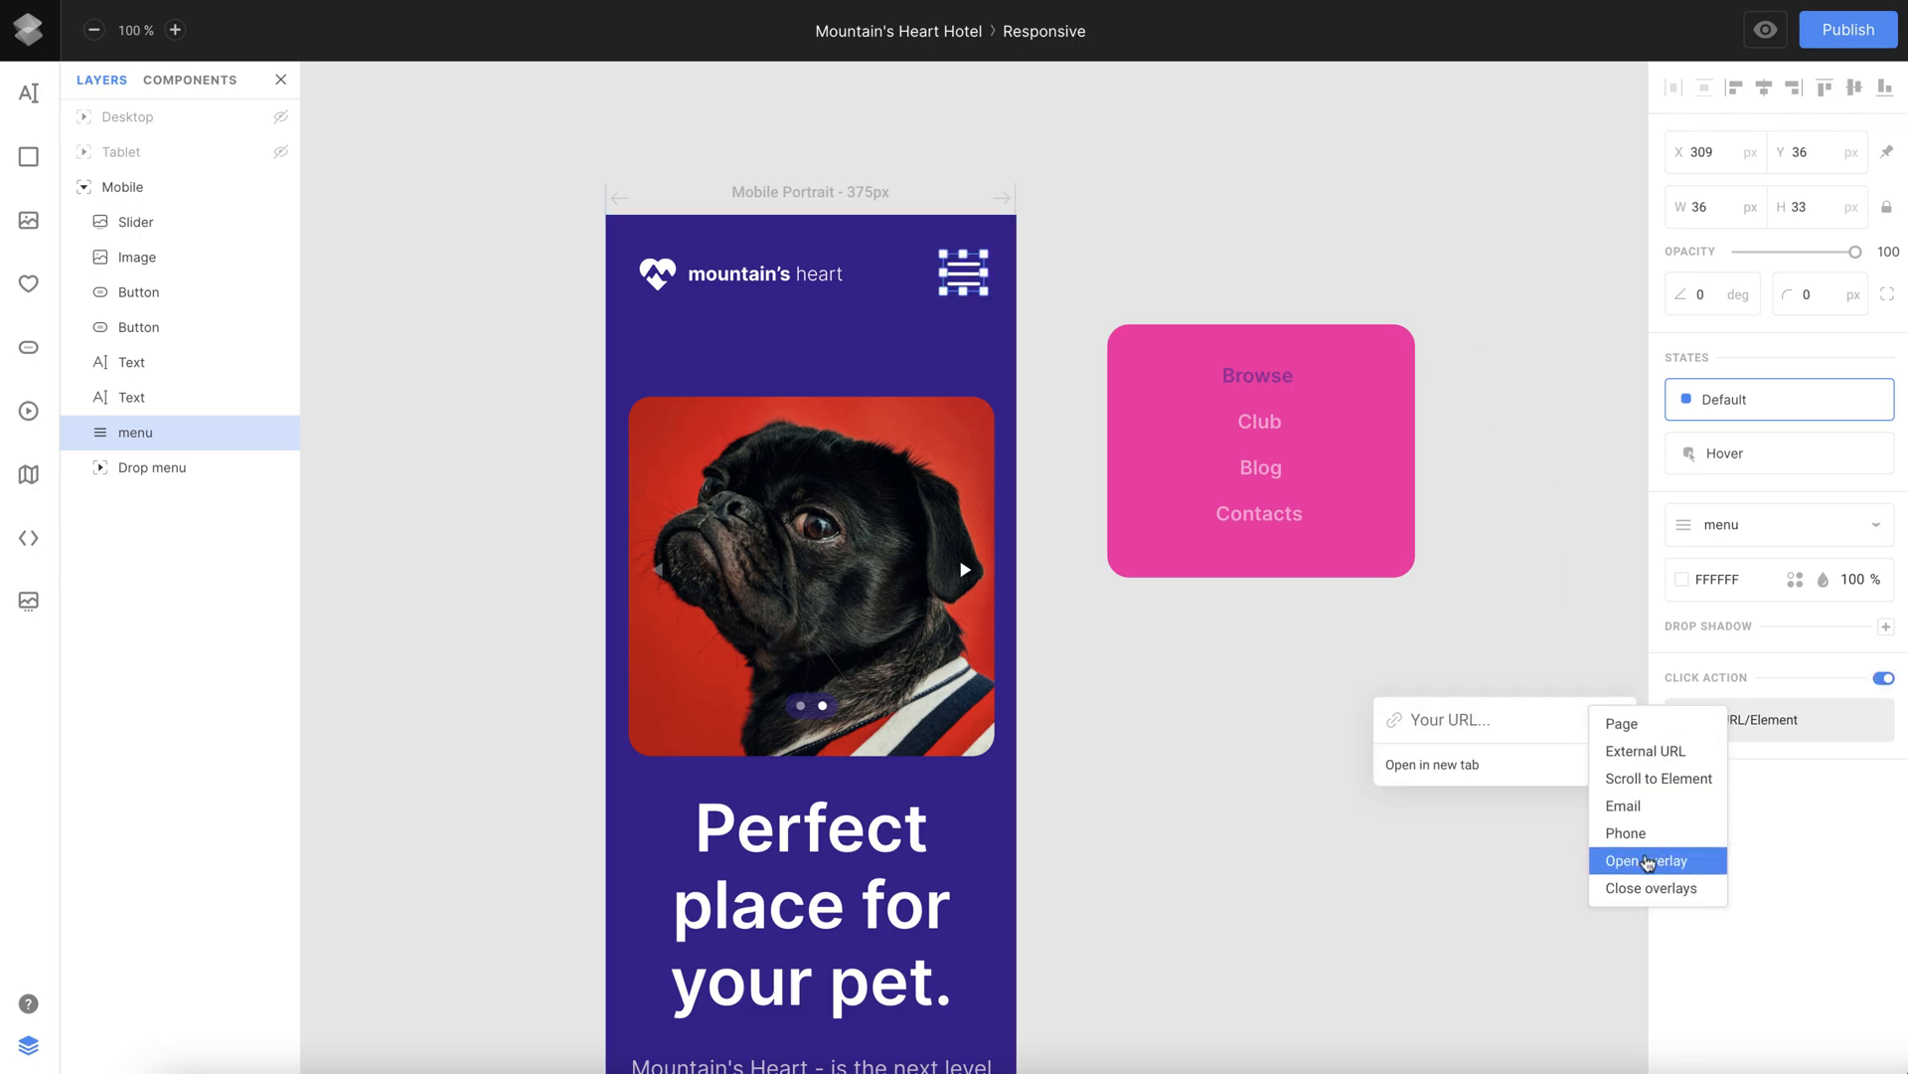
{"action": "left_click", "coordinate": [1649, 860]}
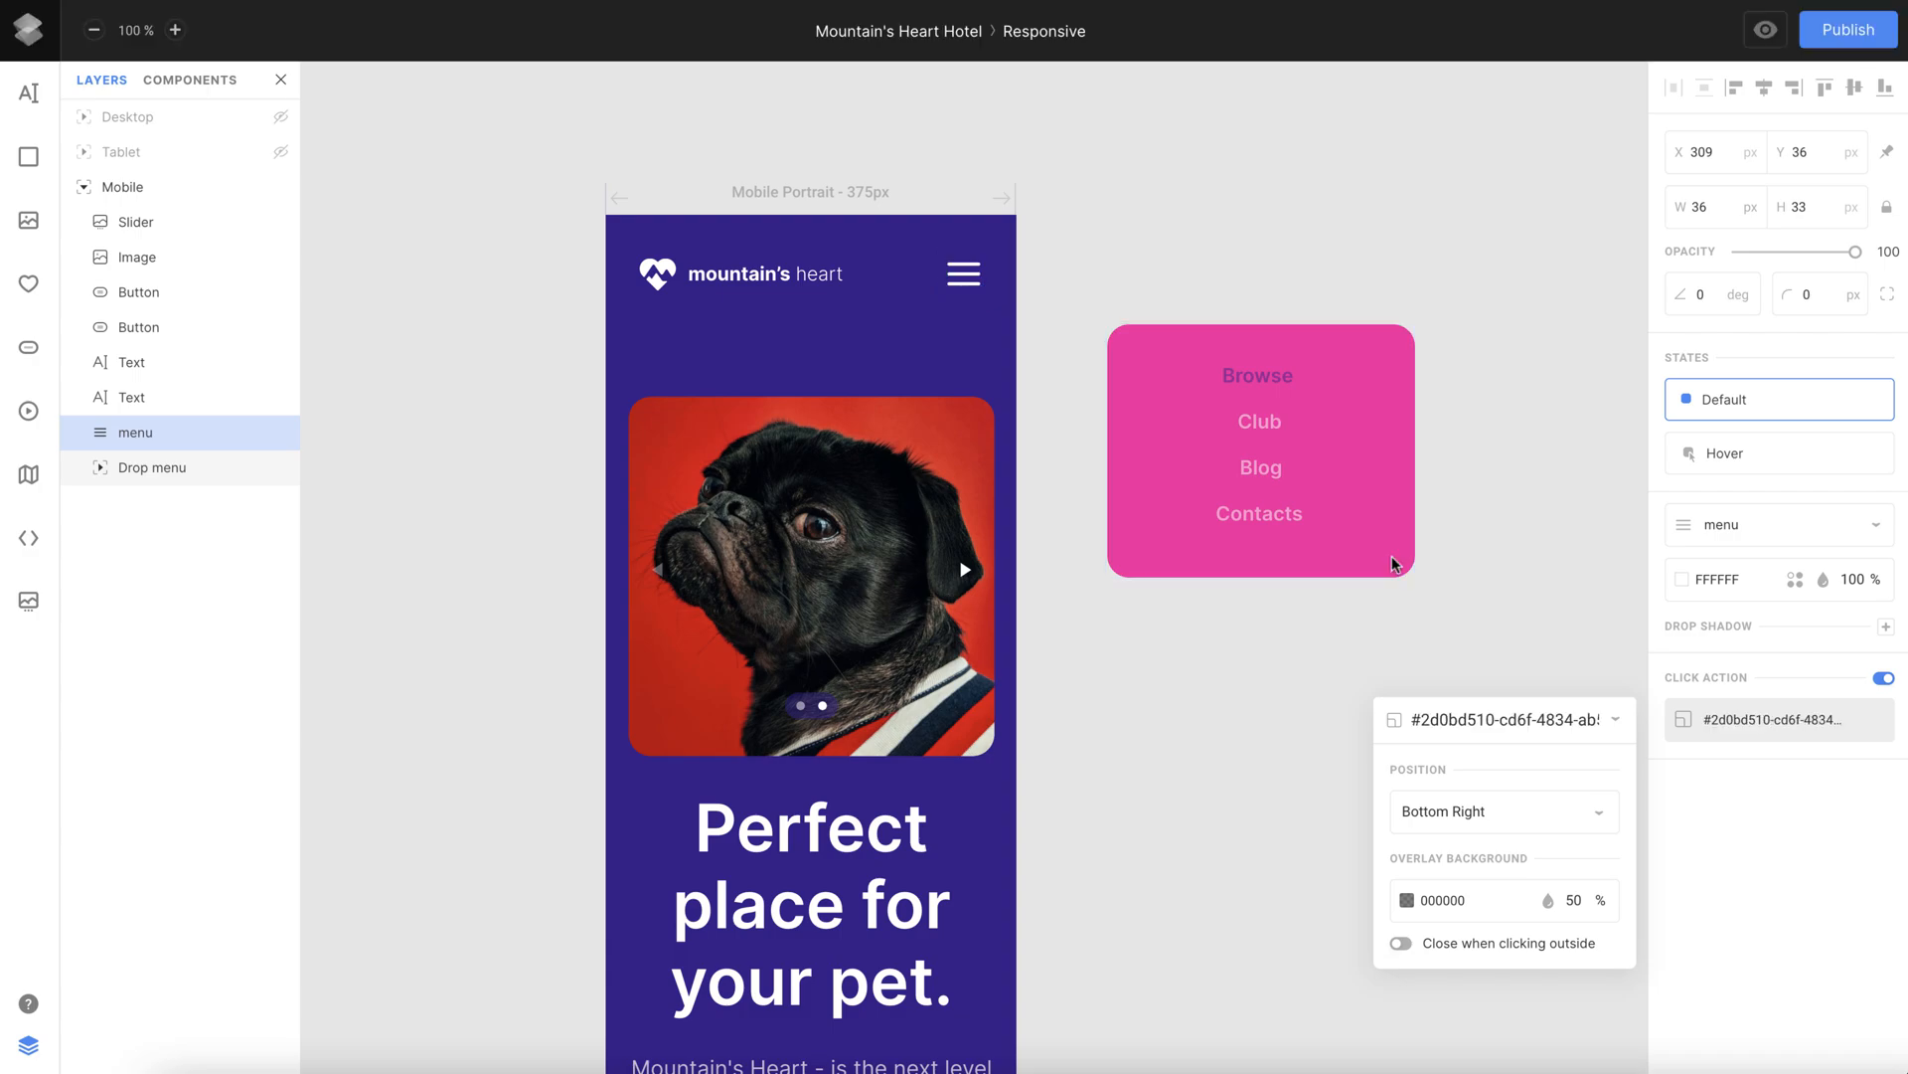
Center the menu overlay and enable closing it when tapping outside.
{"action": "left_click", "coordinate": [1505, 813]}
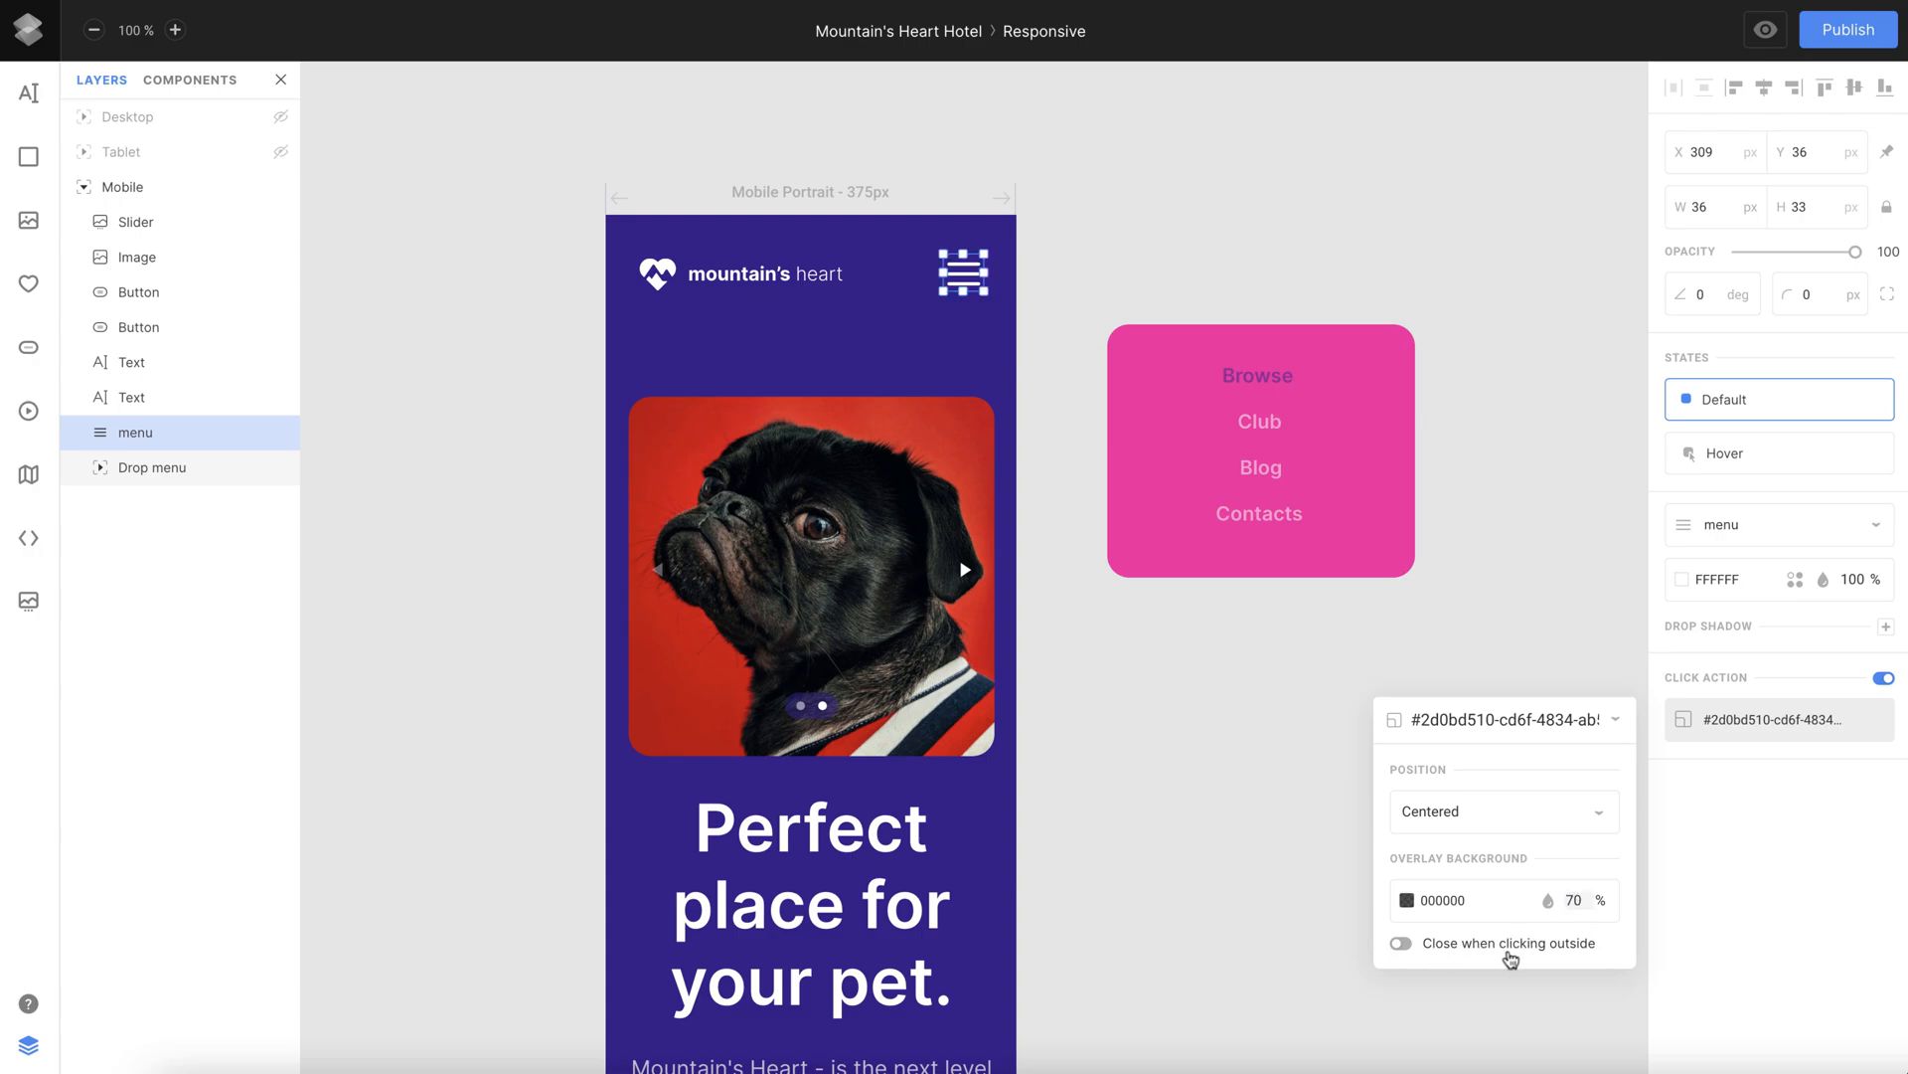
{"action": "left_click", "coordinate": [1396, 943]}
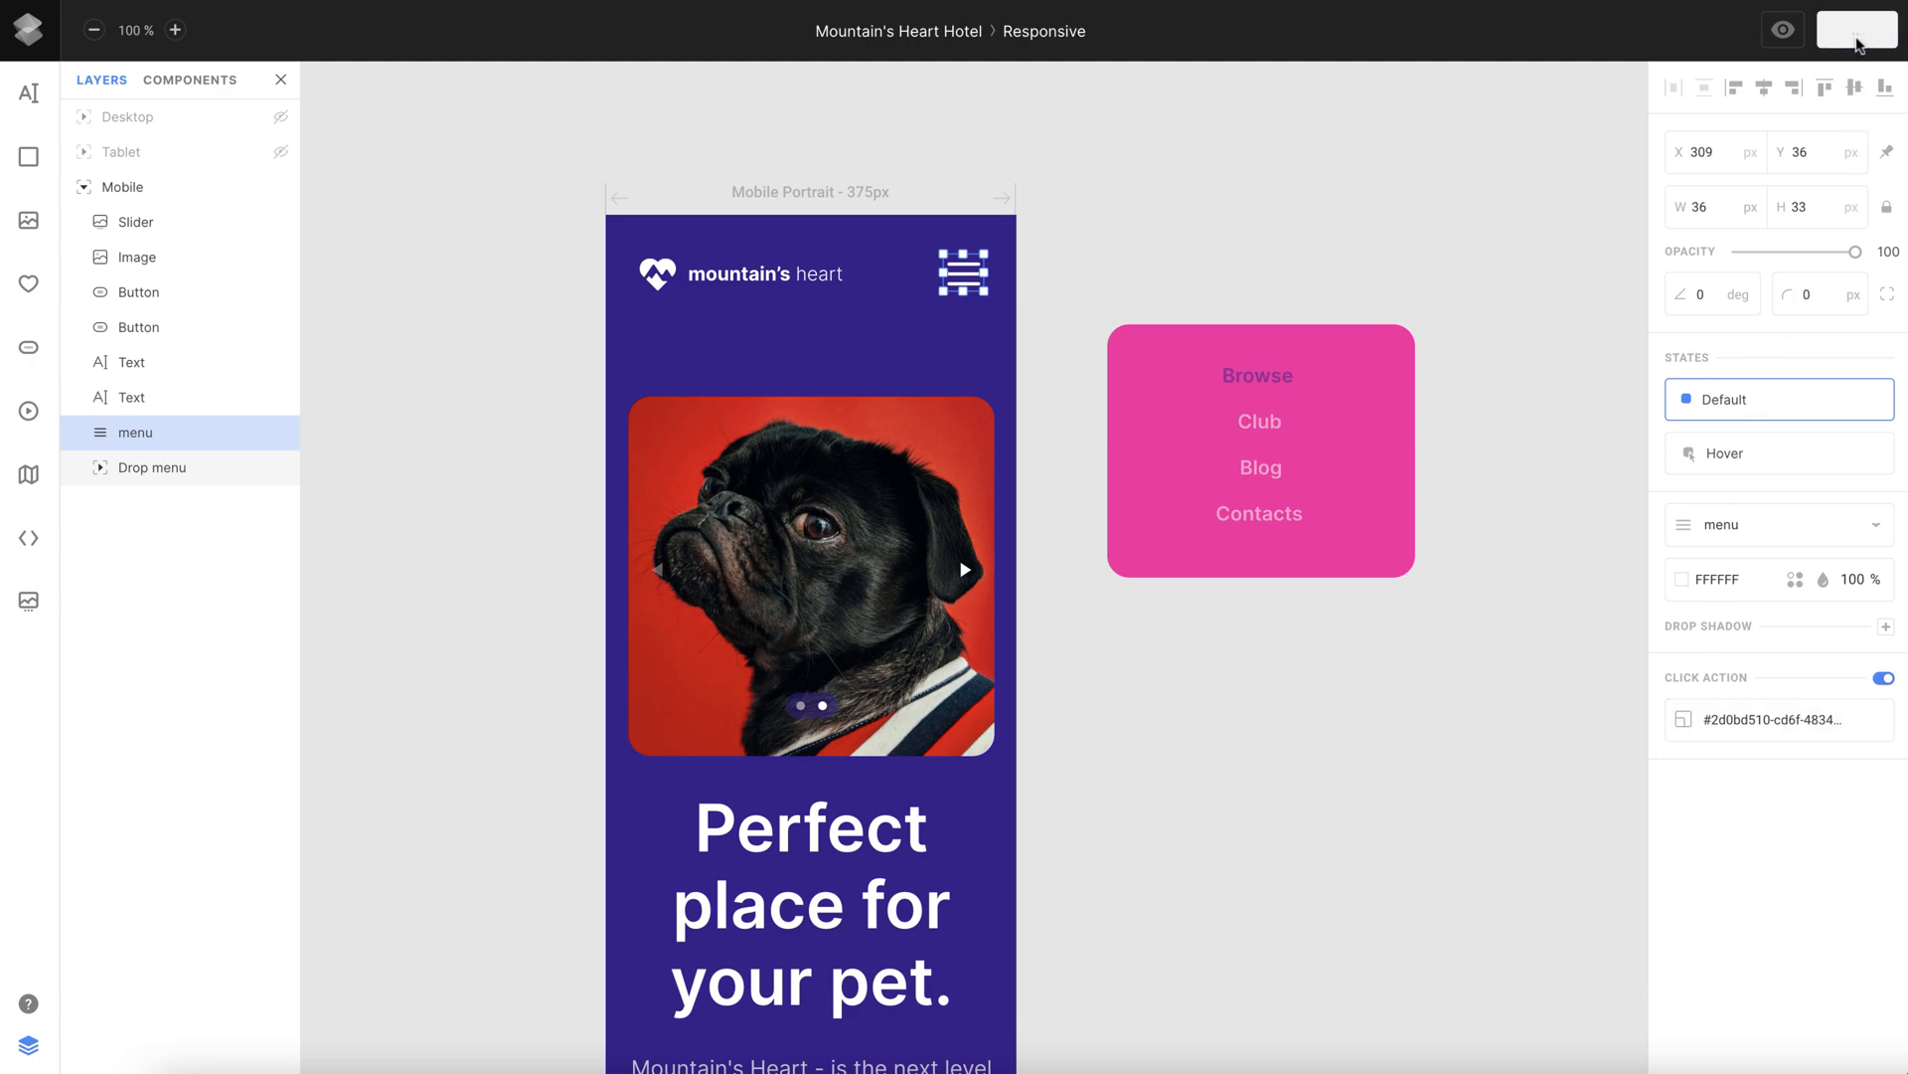
Publish the changes and view the live page at heart.siter.io.
{"action": "left_click", "coordinate": [1842, 32]}
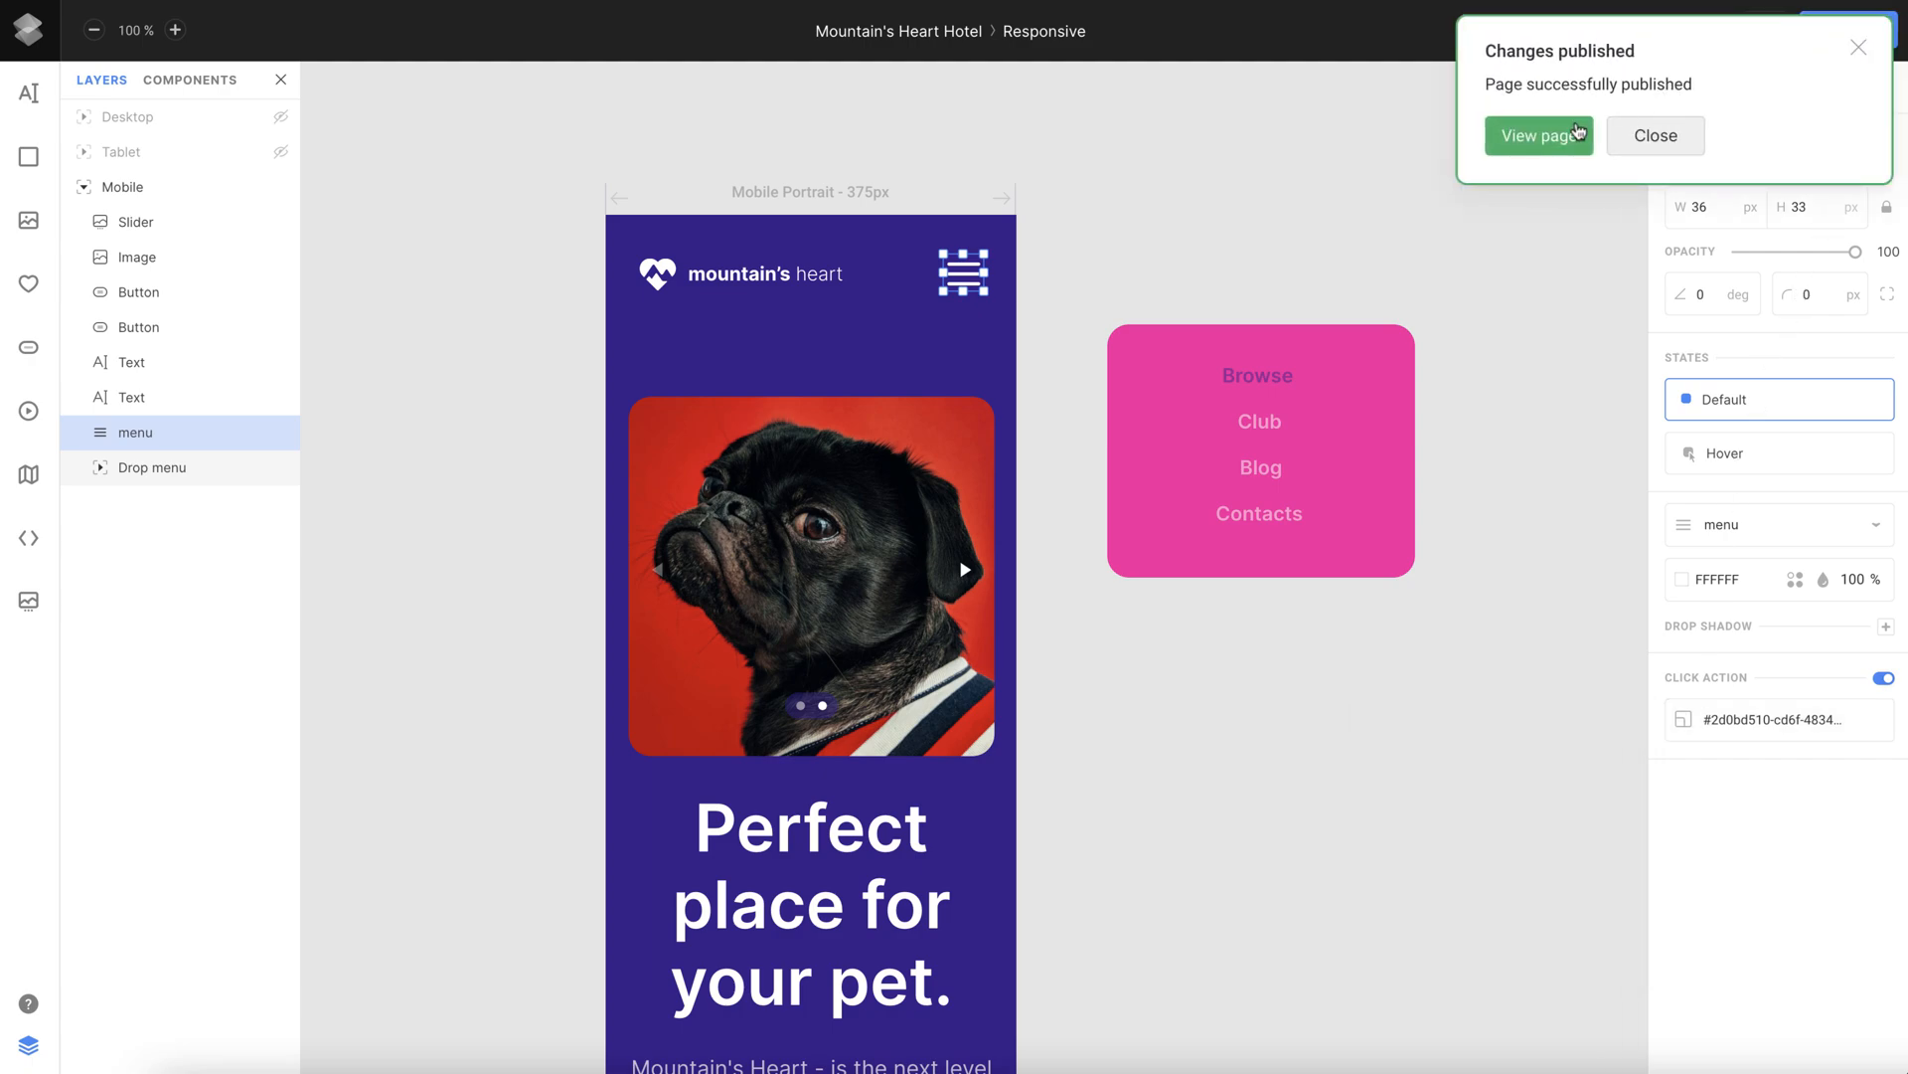
{"action": "left_click", "coordinate": [1537, 135]}
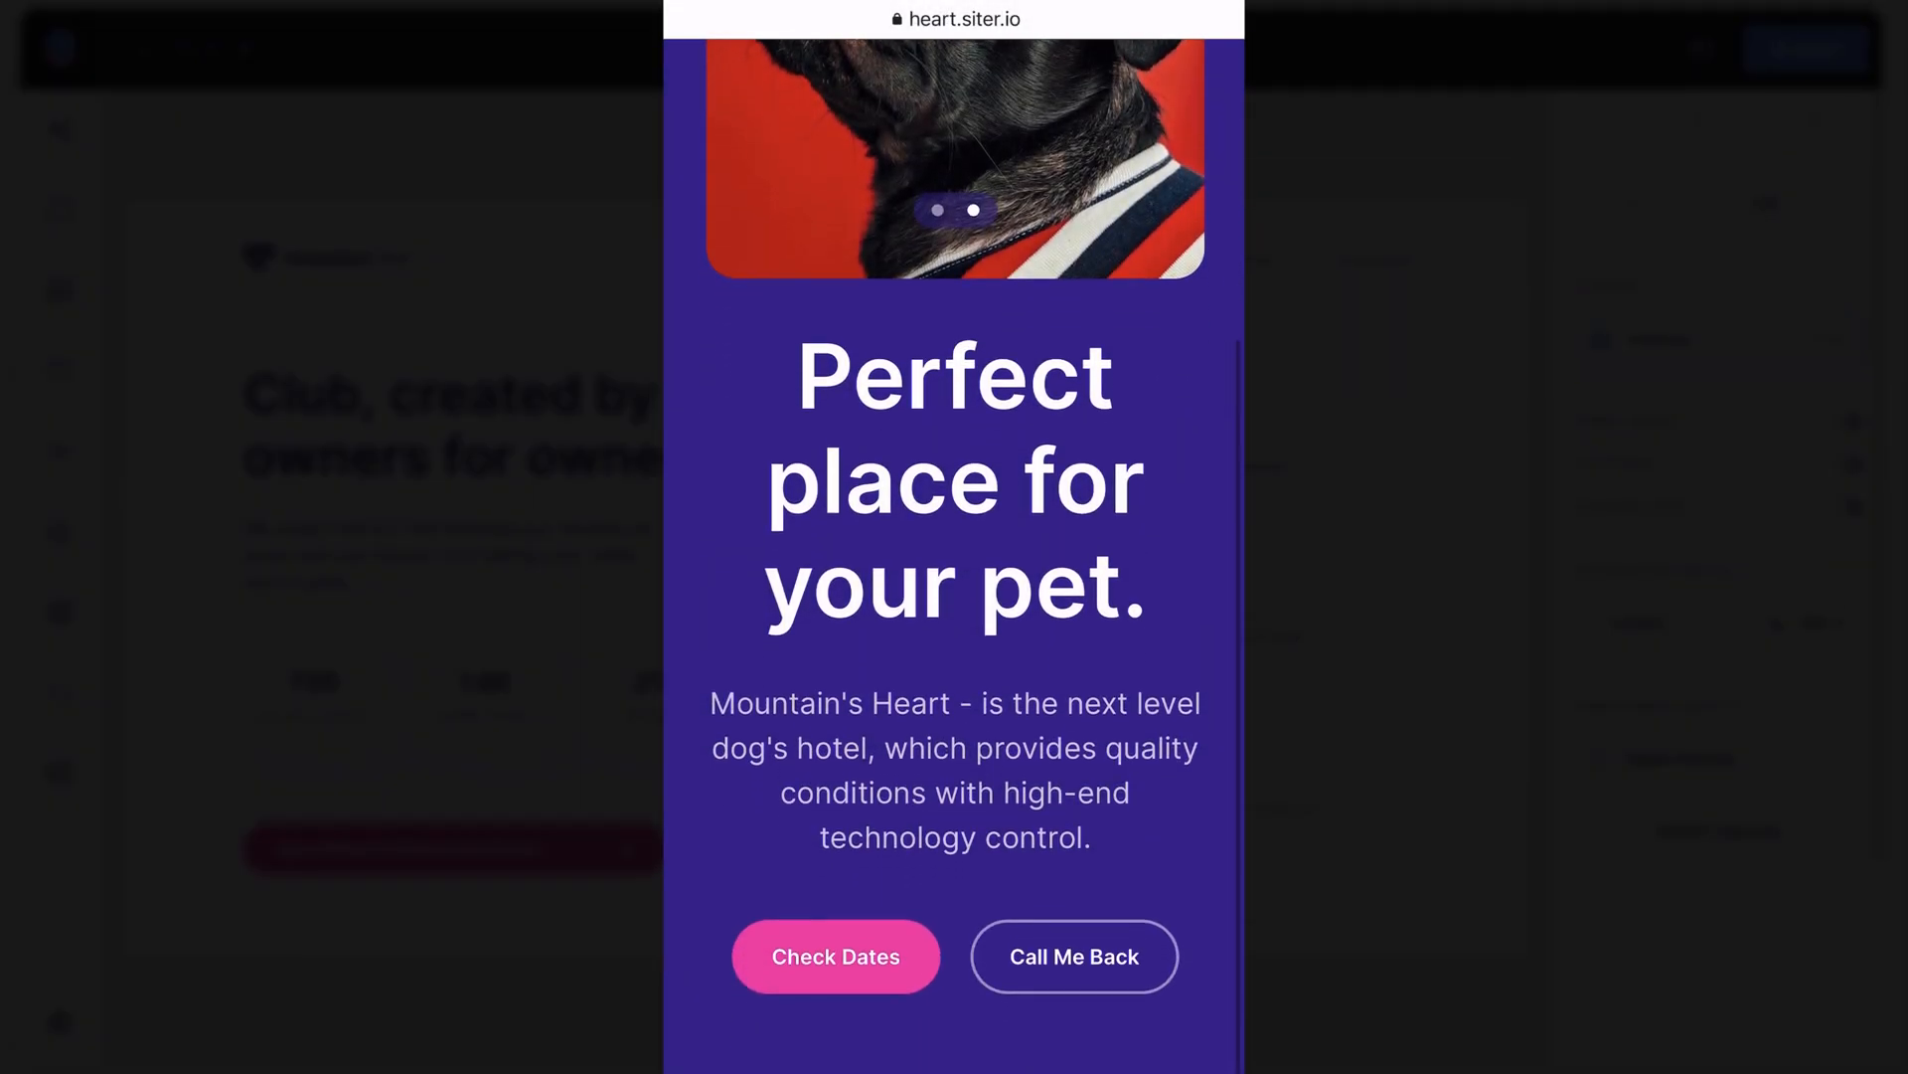
Open and close the pink navigation overlay twice from the live hamburger icon.
{"action": "scroll", "scroll_direction": "up", "scroll_amount": 3}
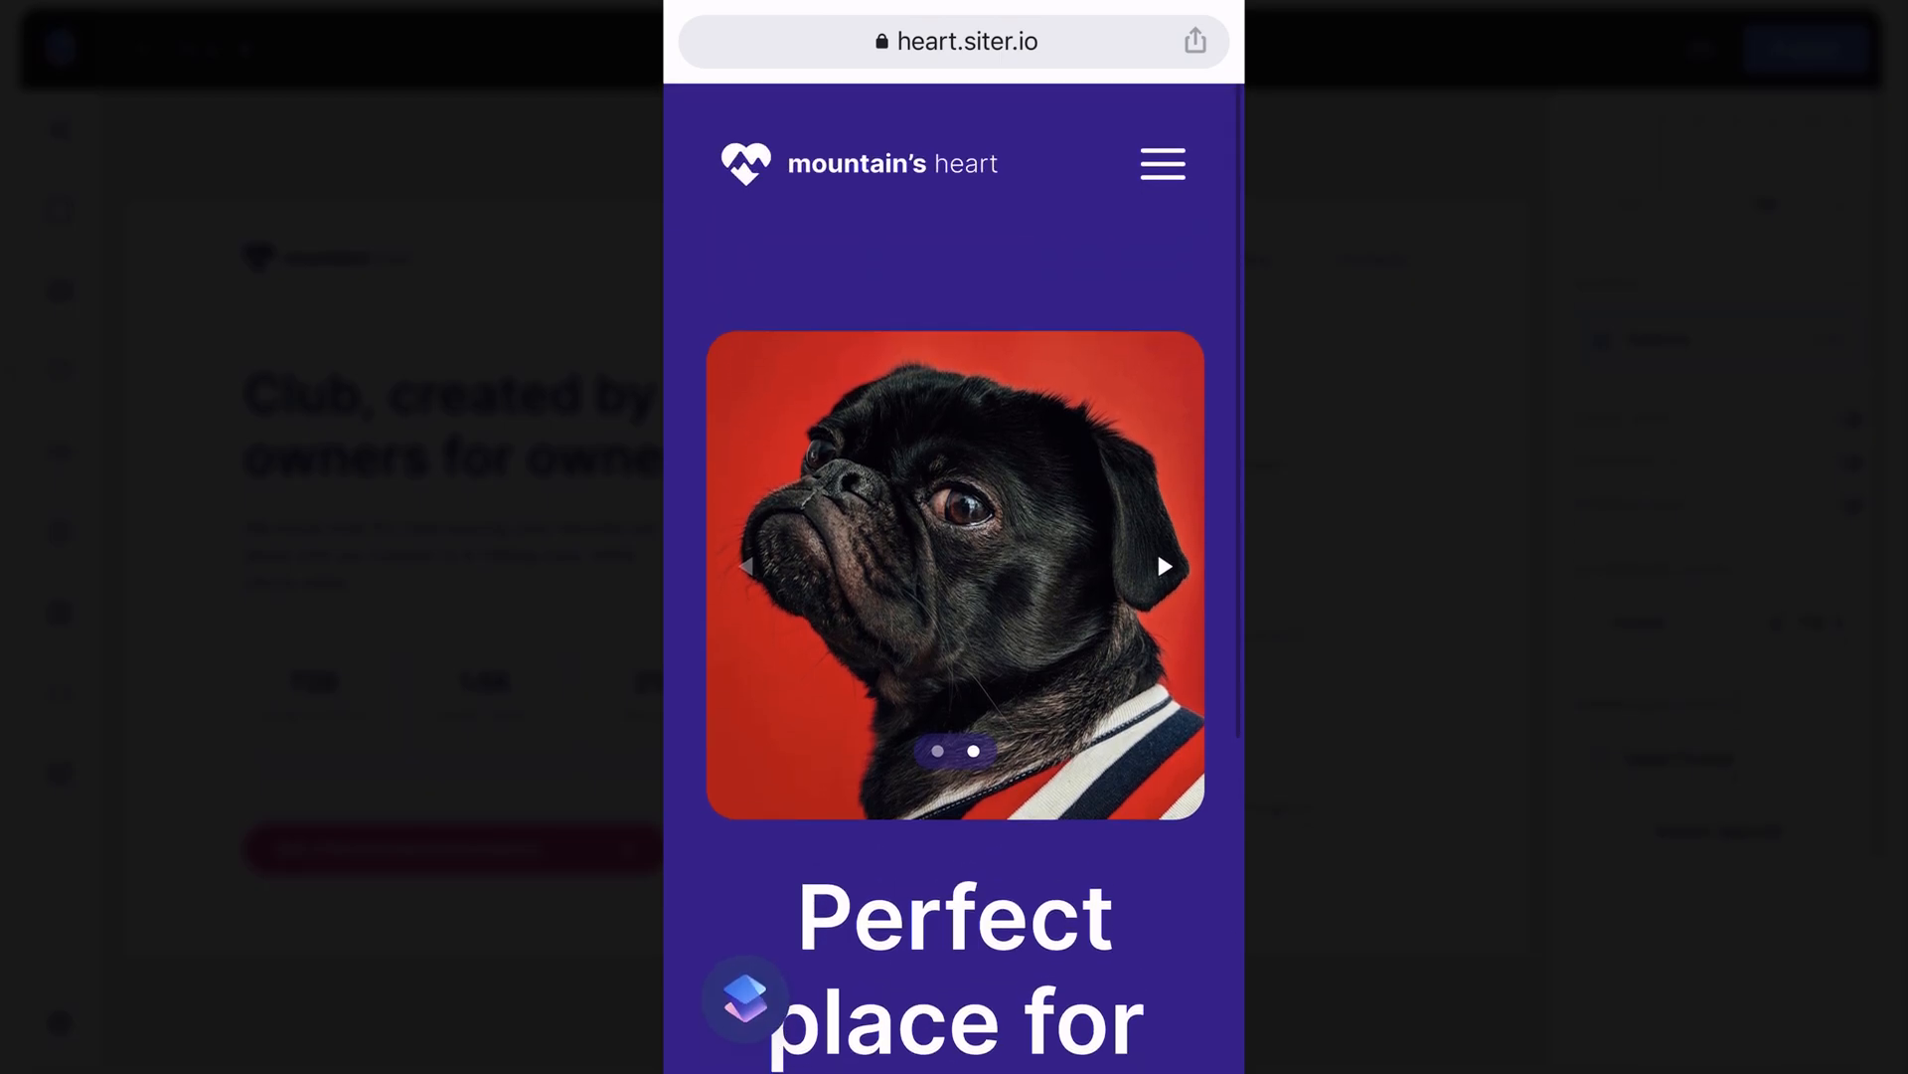
{"action": "left_click", "coordinate": [1164, 163]}
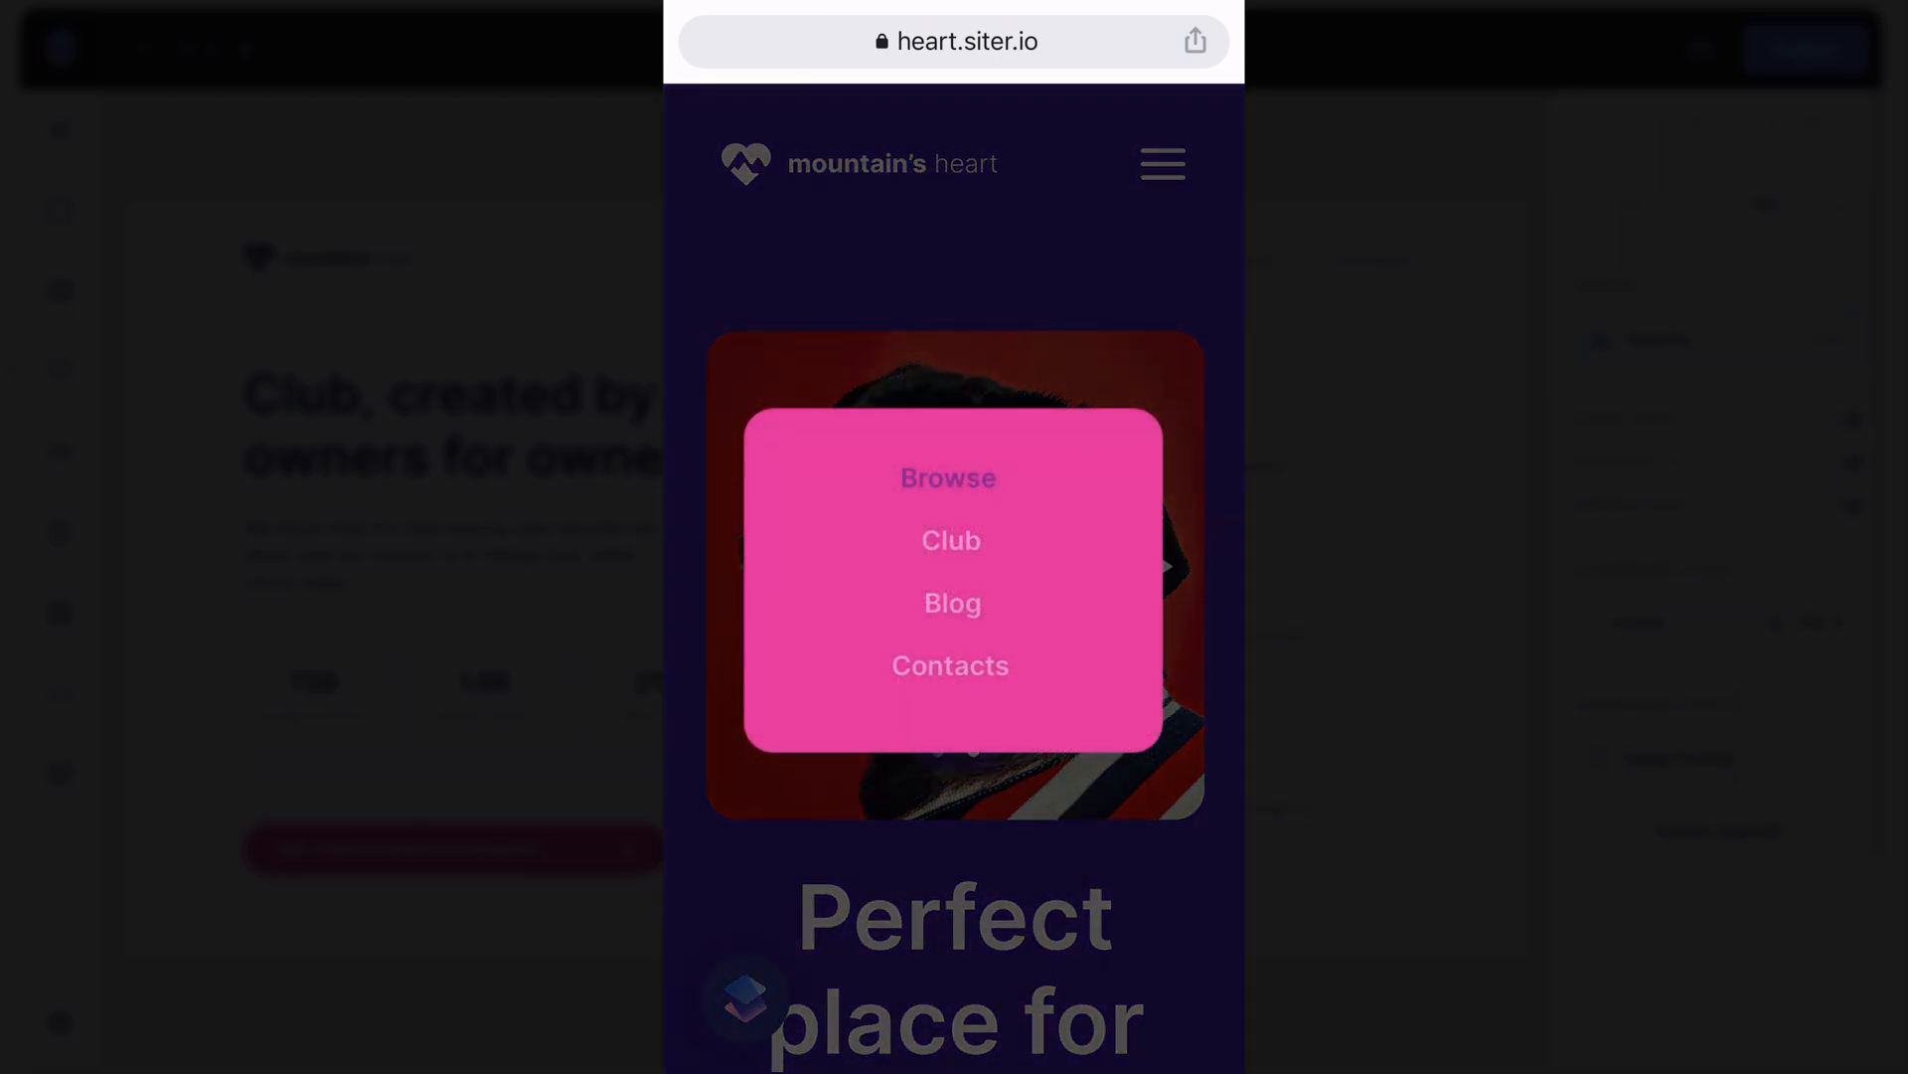
{"action": "left_click", "coordinate": [1162, 162]}
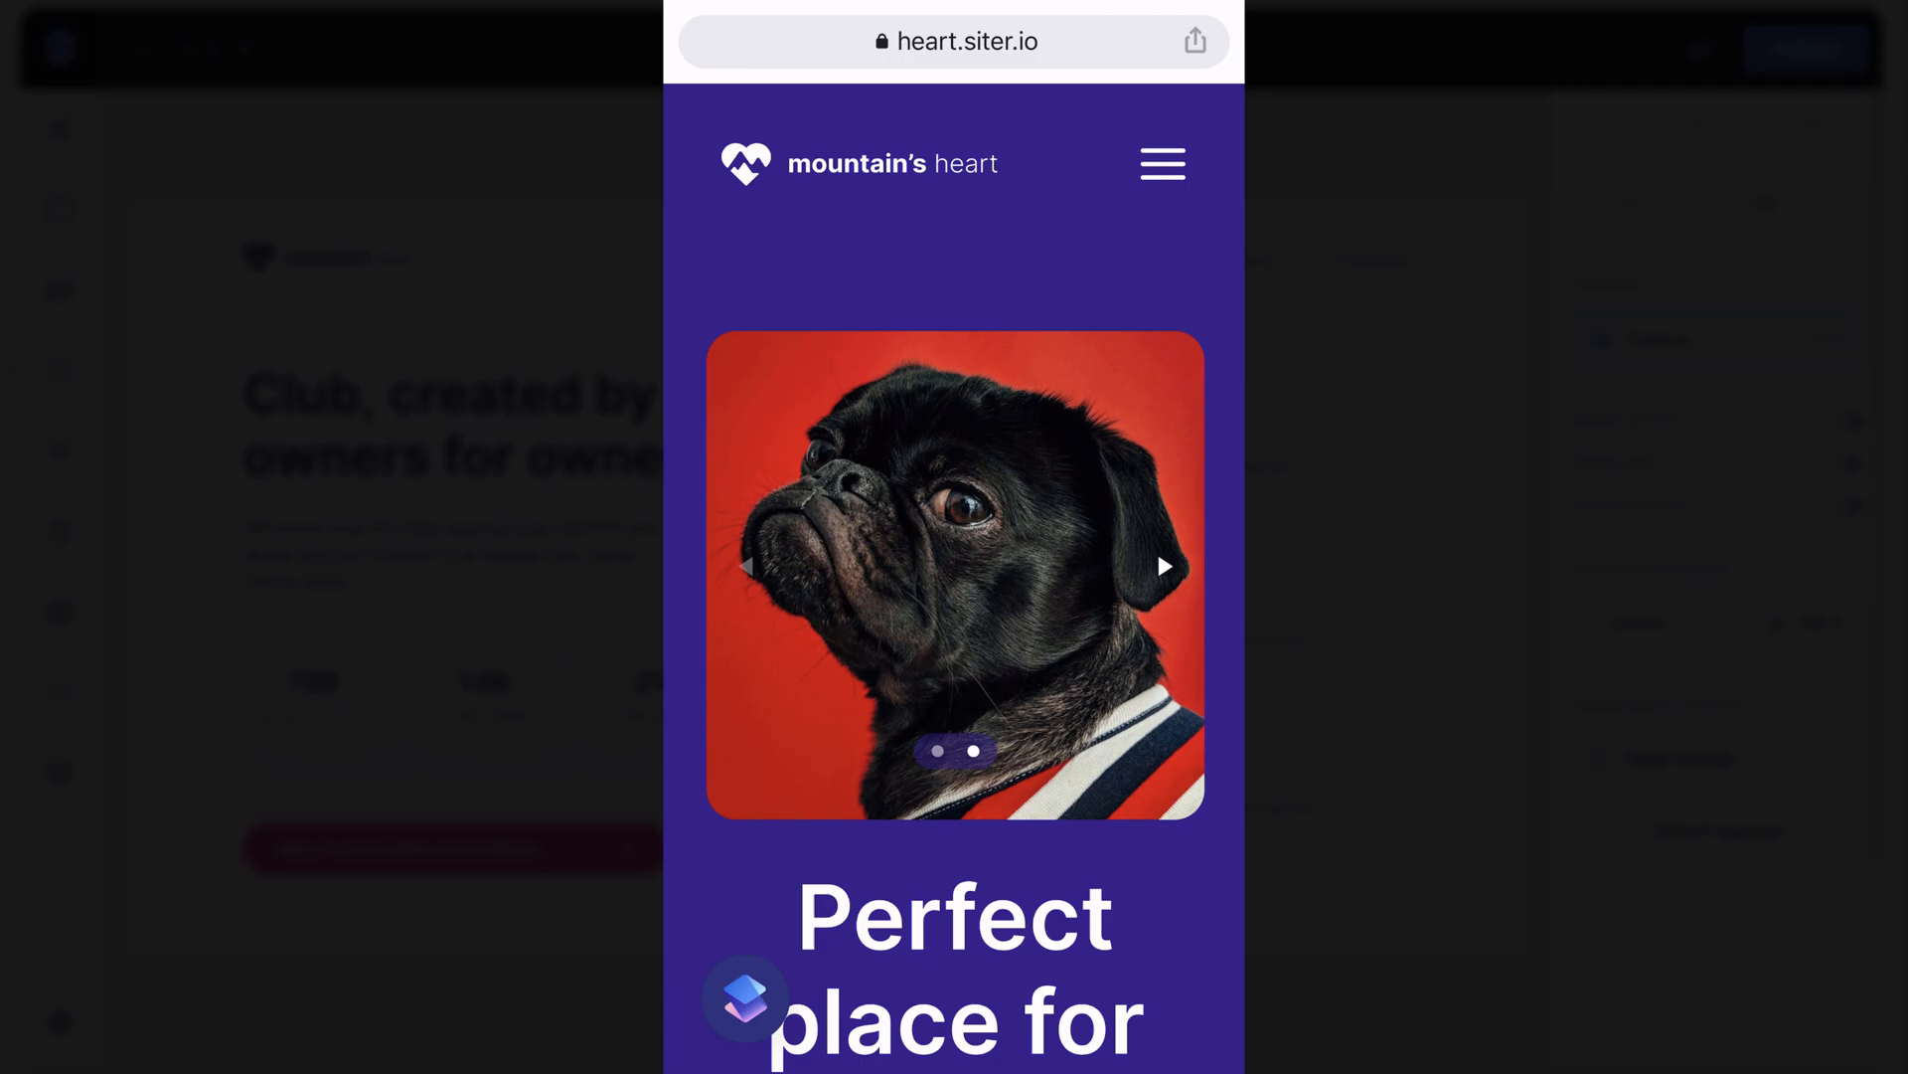
{"action": "left_click", "coordinate": [1163, 162]}
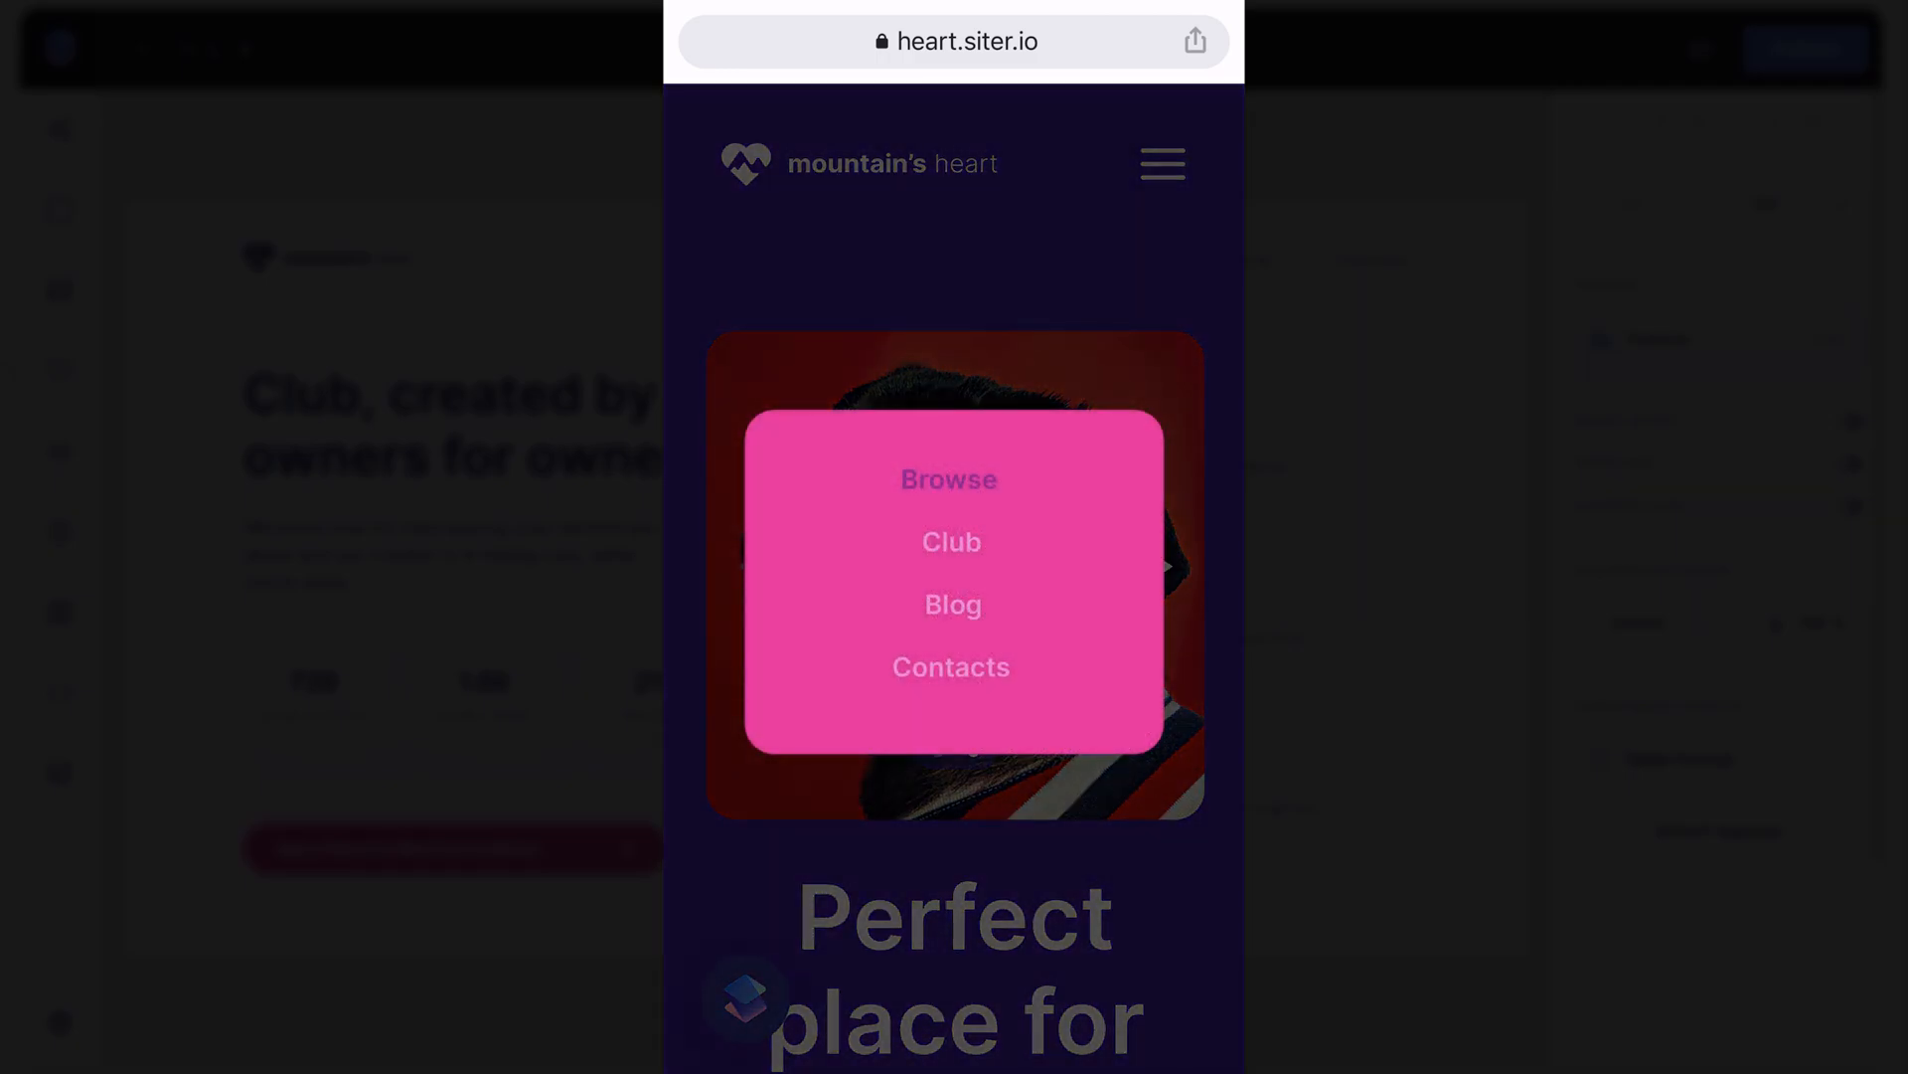
{"action": "left_click", "coordinate": [1161, 162]}
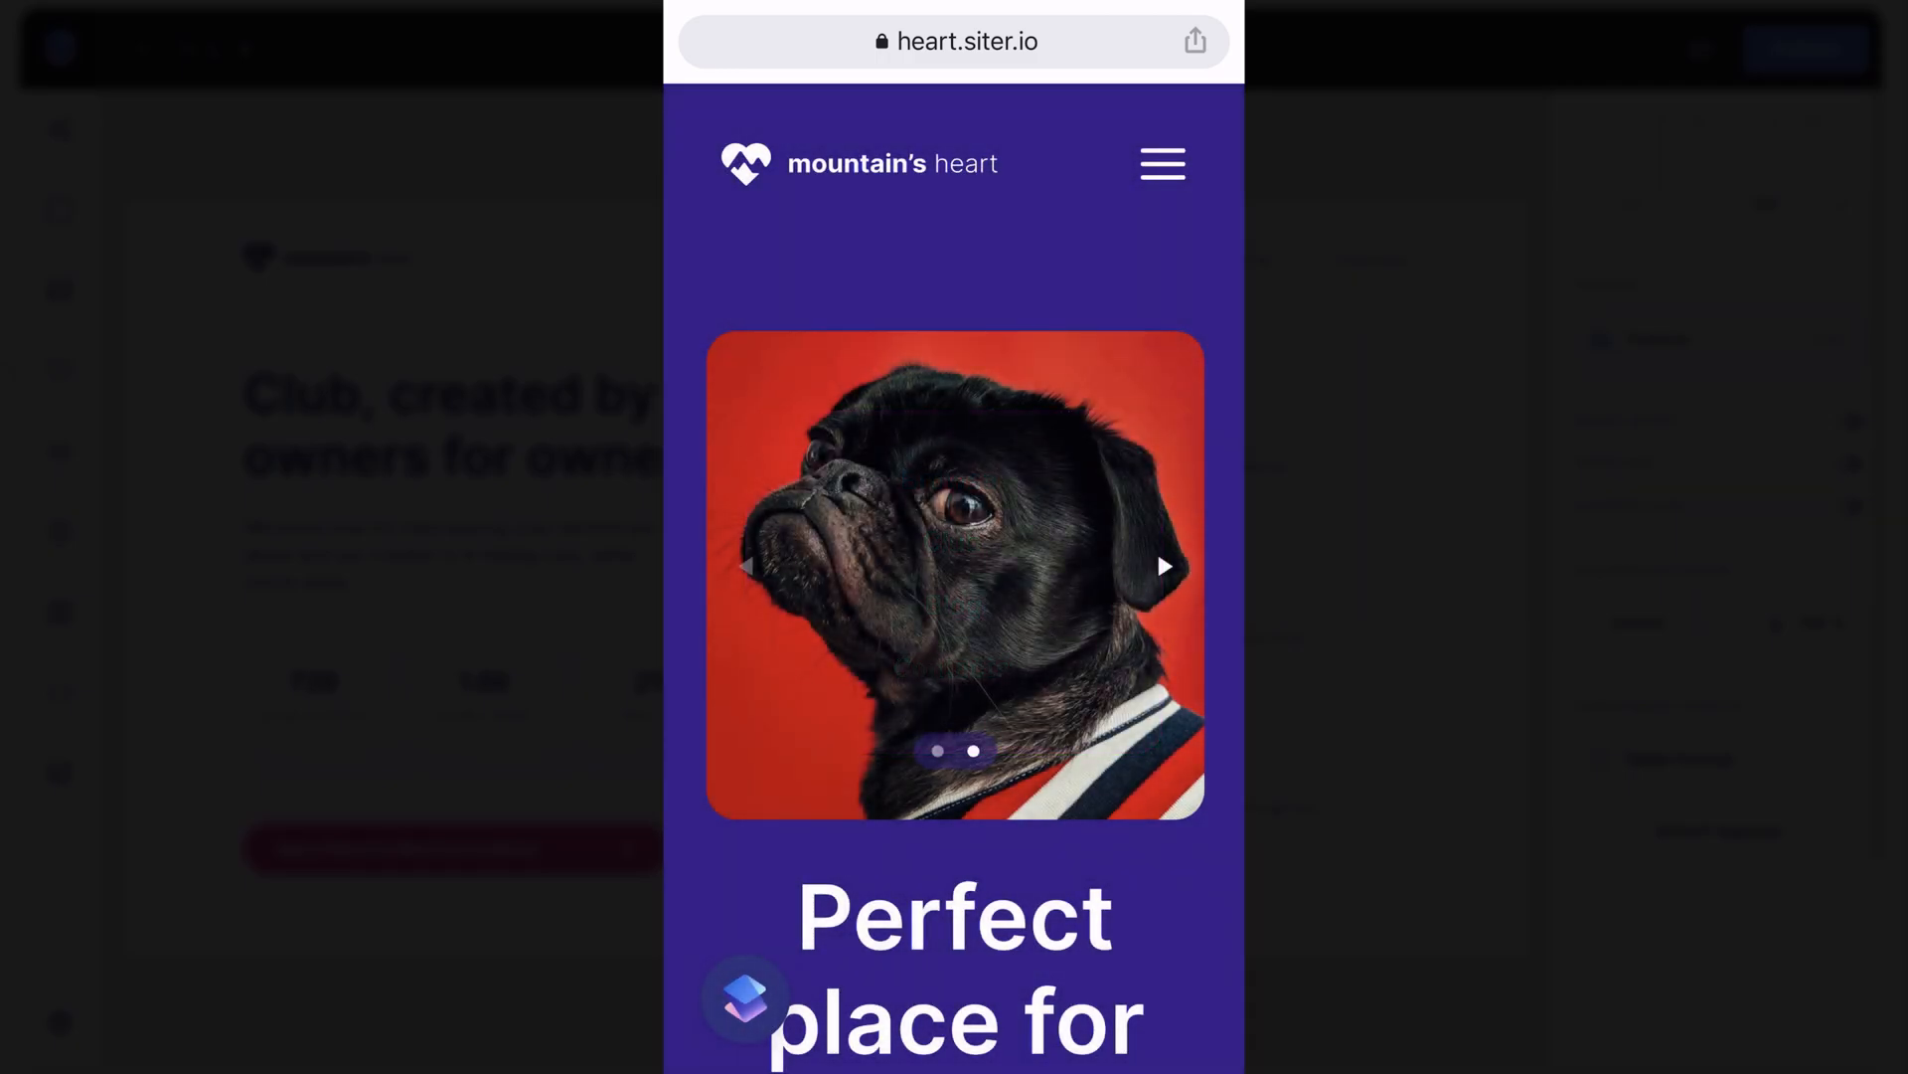